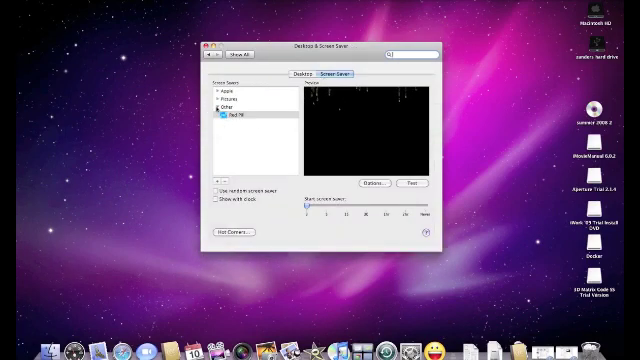
Step: Expand the Apple group in the Screen Savers list to show the built-in savers
click(216, 88)
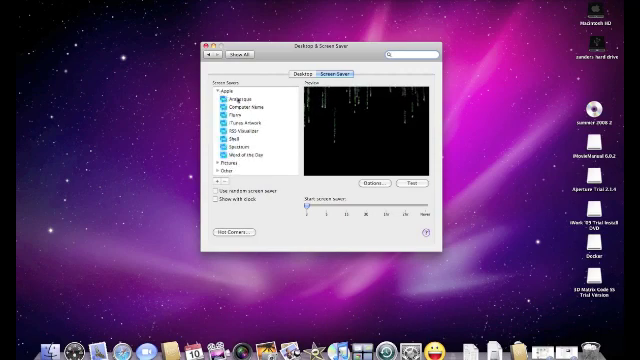